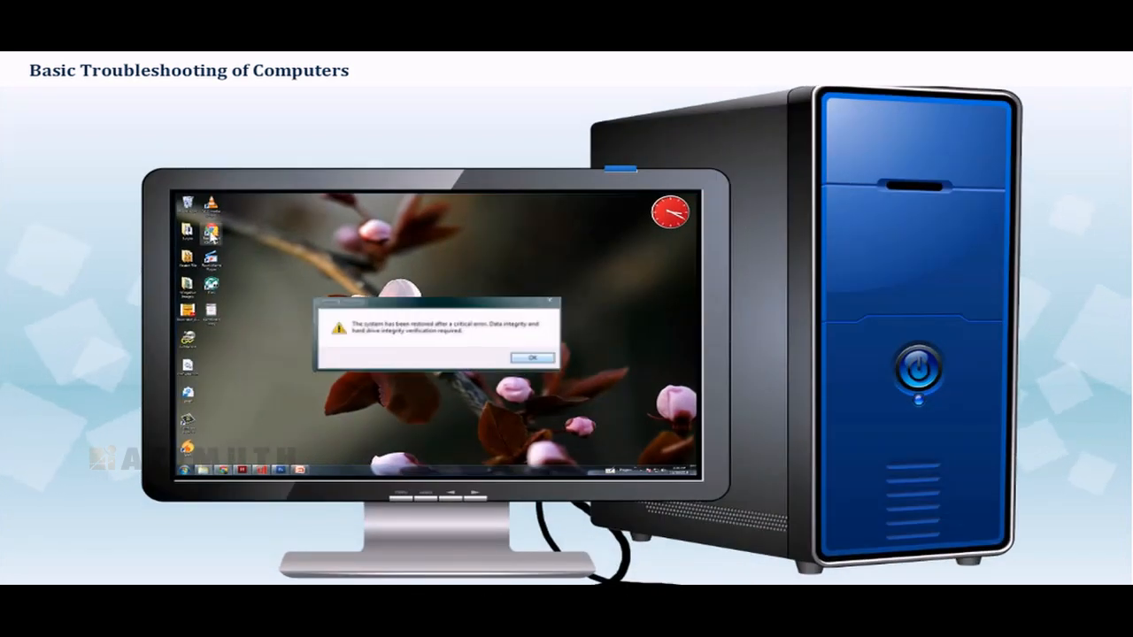
Acknowledge the Photoshop Elements runtime error and close the program for a fresh restart
left_click(531, 358)
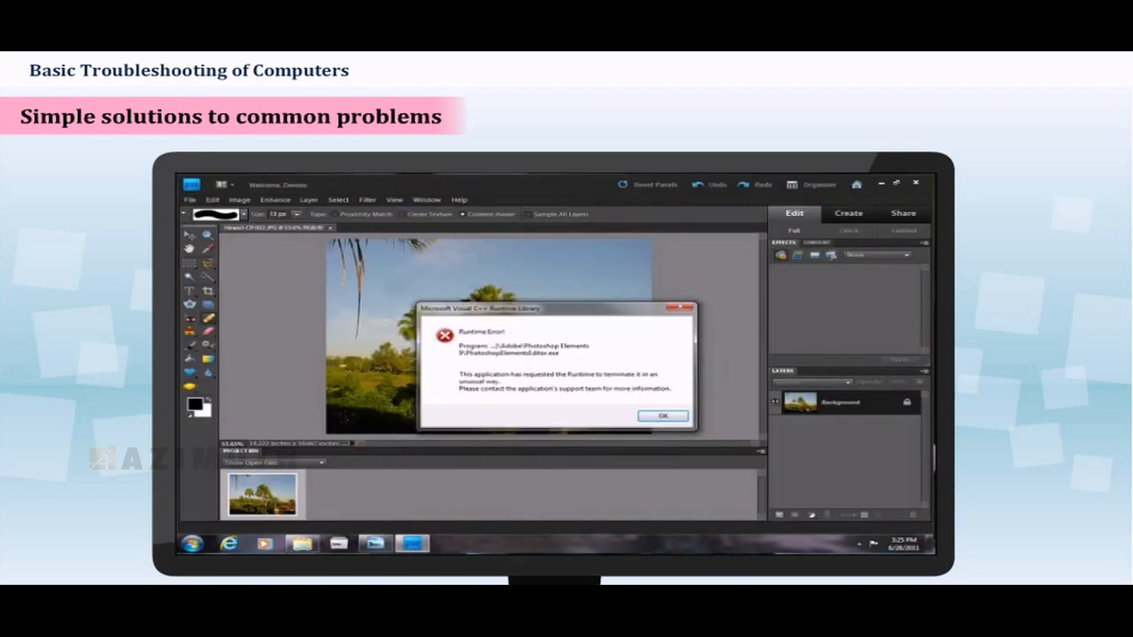
left_click(662, 416)
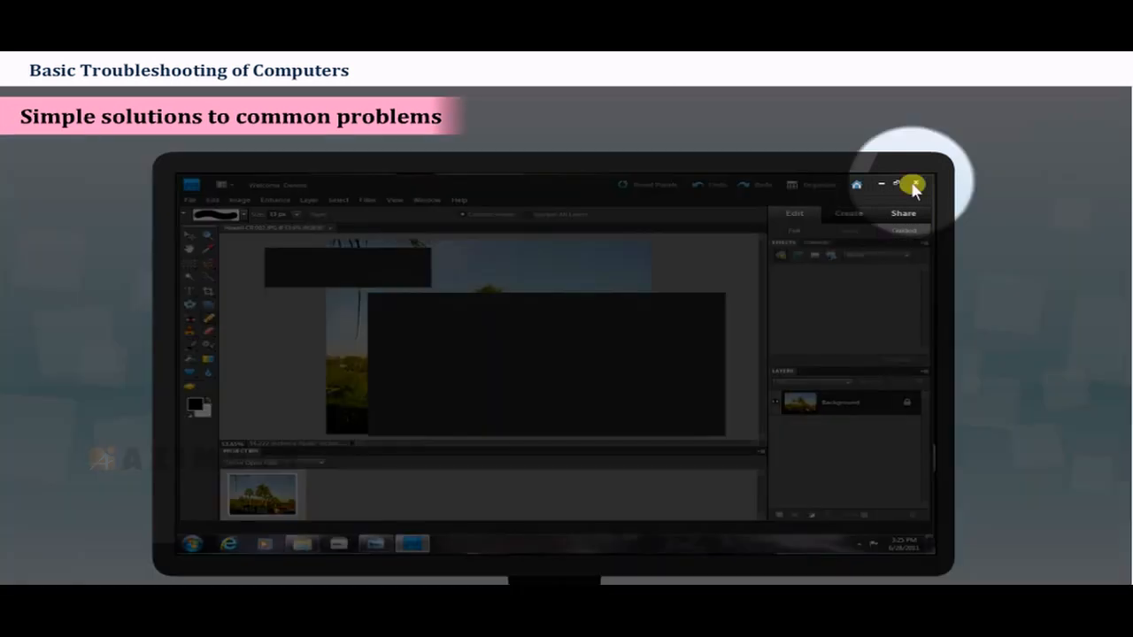
left_click(914, 186)
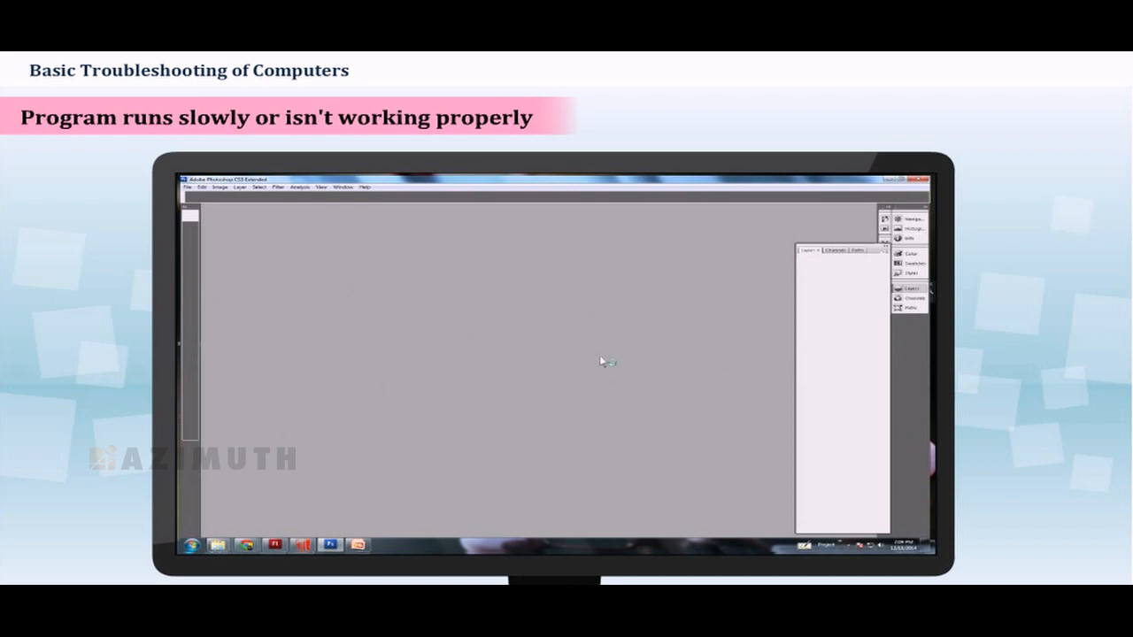
mouse_move(613, 357)
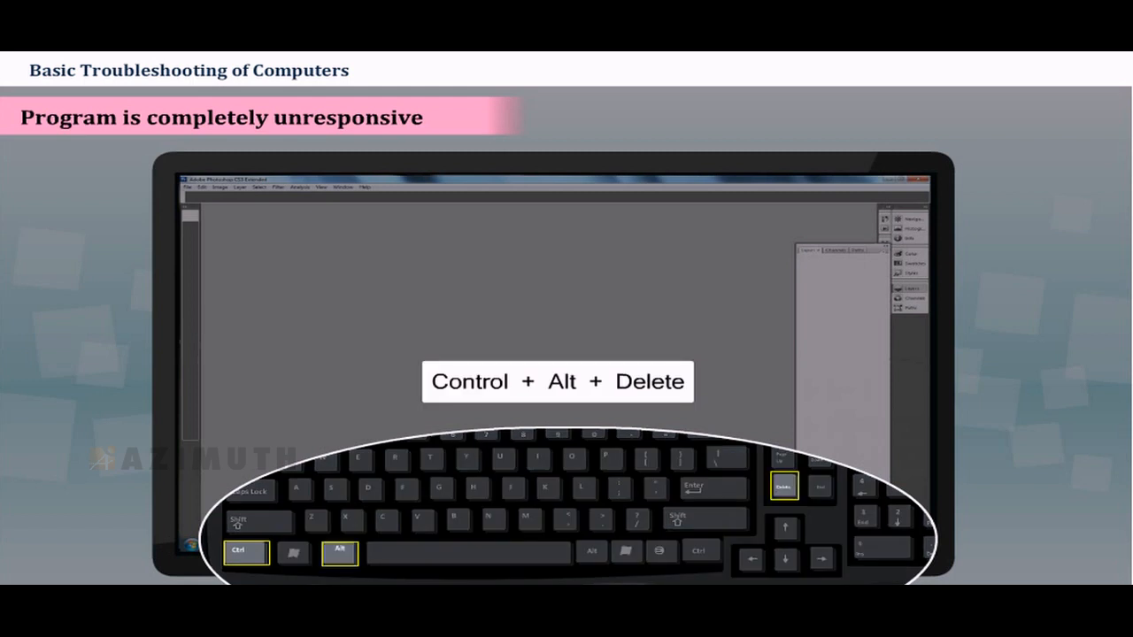
Bring up Task Manager via Ctrl+Alt+Delete and select the unresponsive program in Applications
key("ctrl+alt+delete")
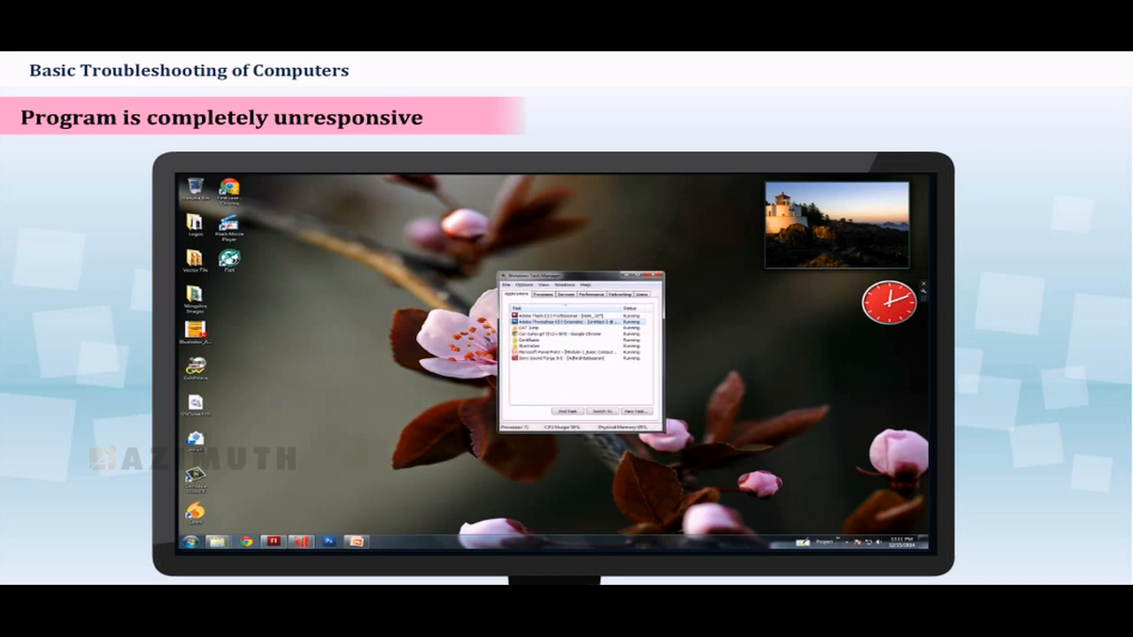
left_click(575, 322)
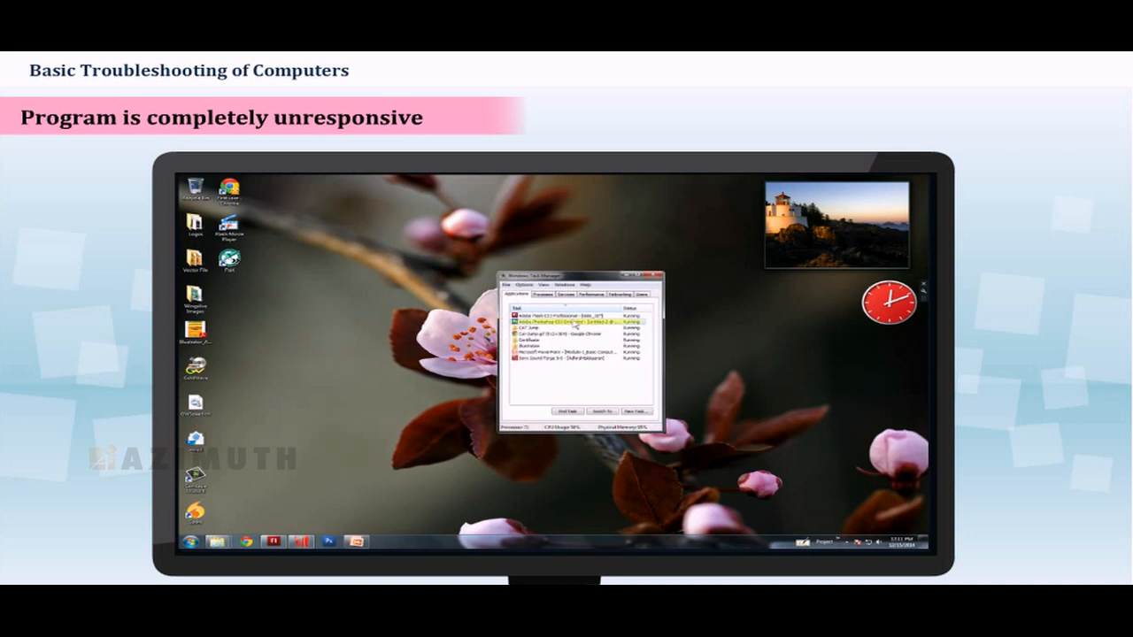